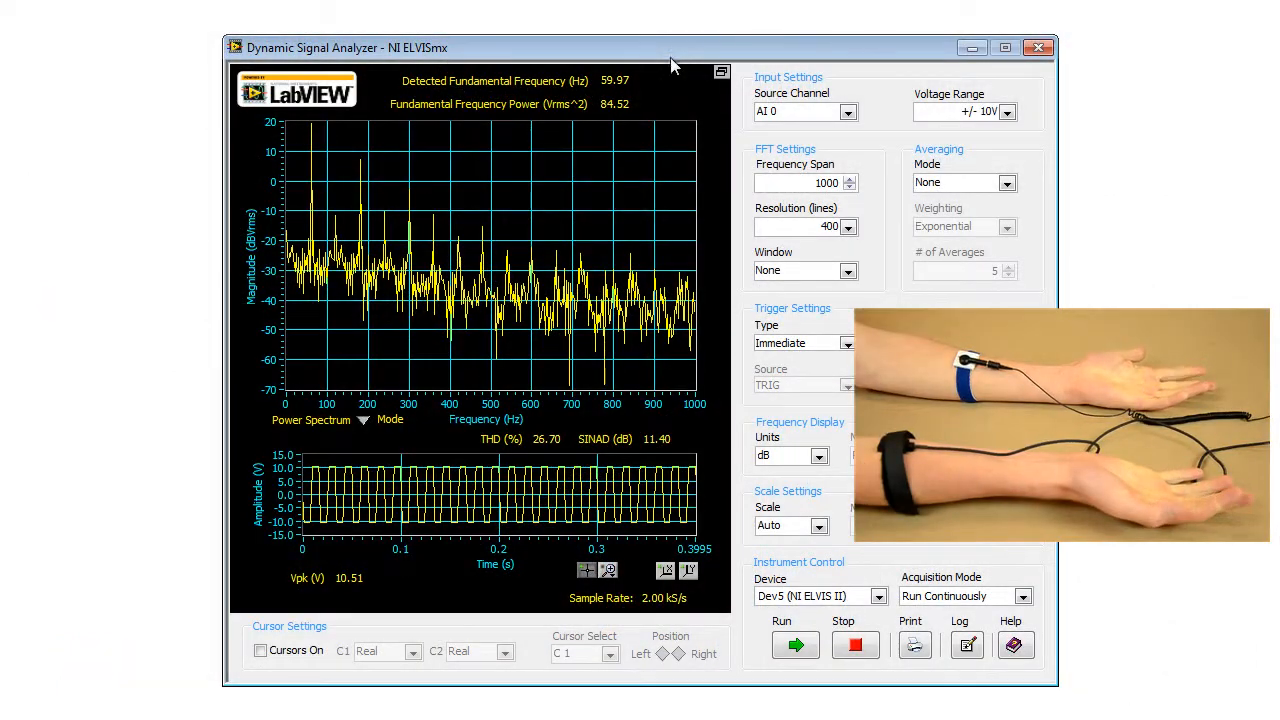
# Record the forearm EMG power spectrum on AI 0 during fist clenches, then stop acquiring.
pyautogui.click(795, 644)
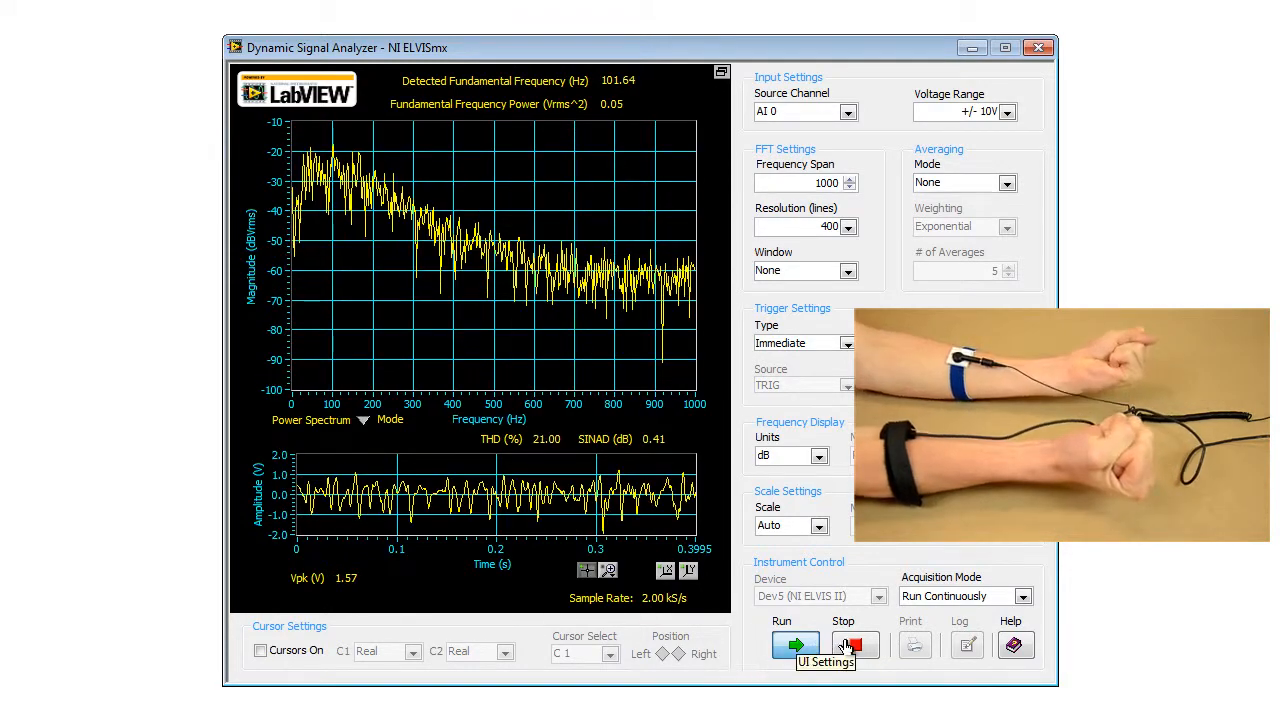
pyautogui.click(855, 645)
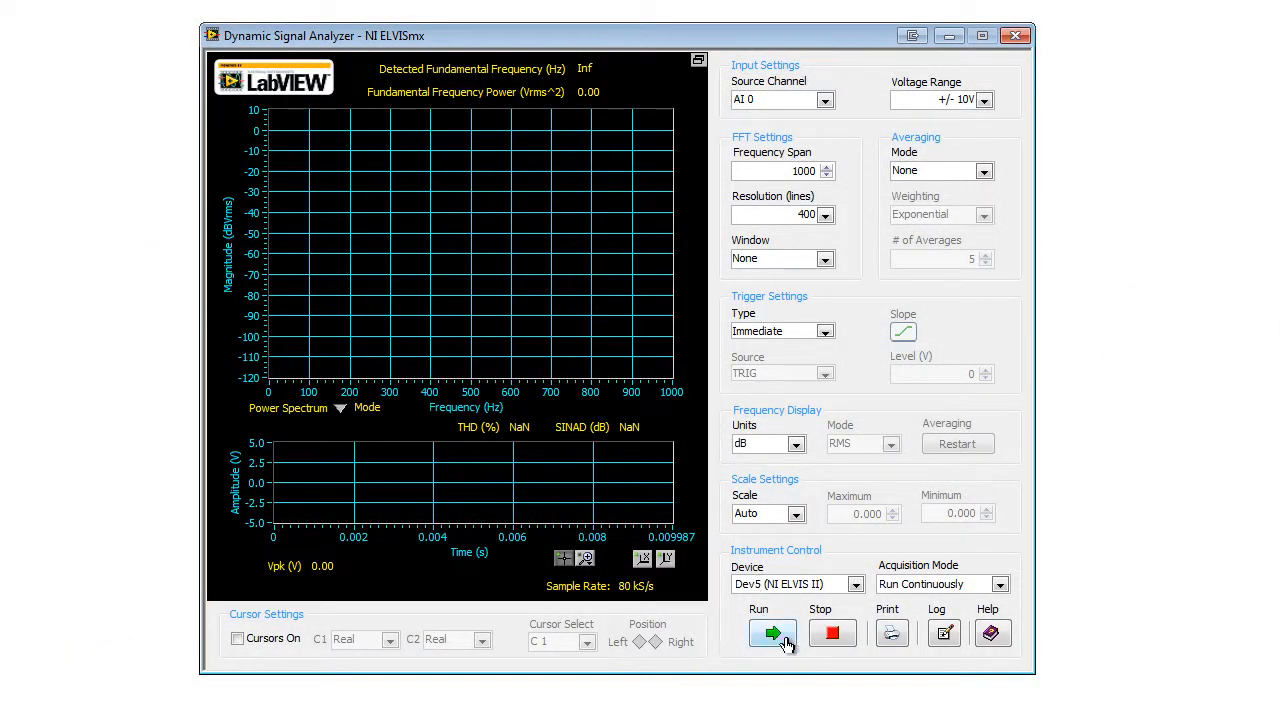
# Resume continuous acquisition of the EMG signal on channel AI 0.
pyautogui.click(771, 632)
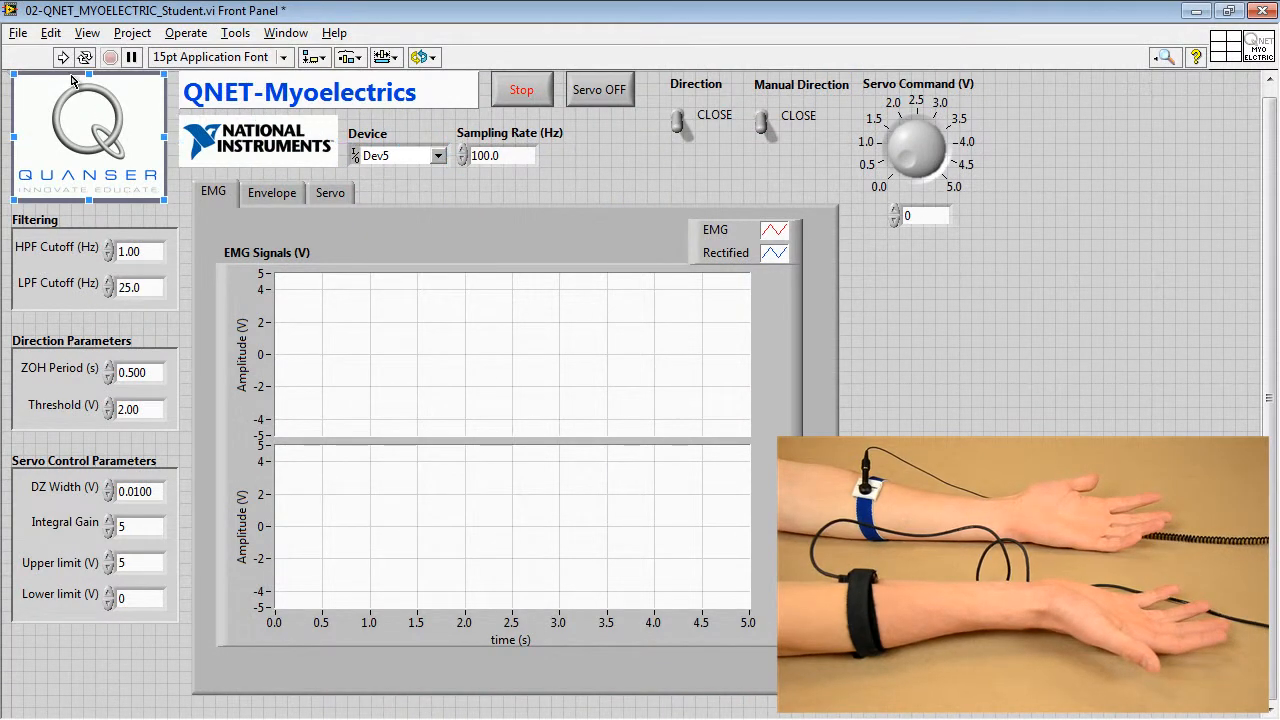
# Run the Myoelectrics VI with a 0.5 Hz high-pass cutoff to capture EMG and rectified signals.
pyautogui.click(62, 57)
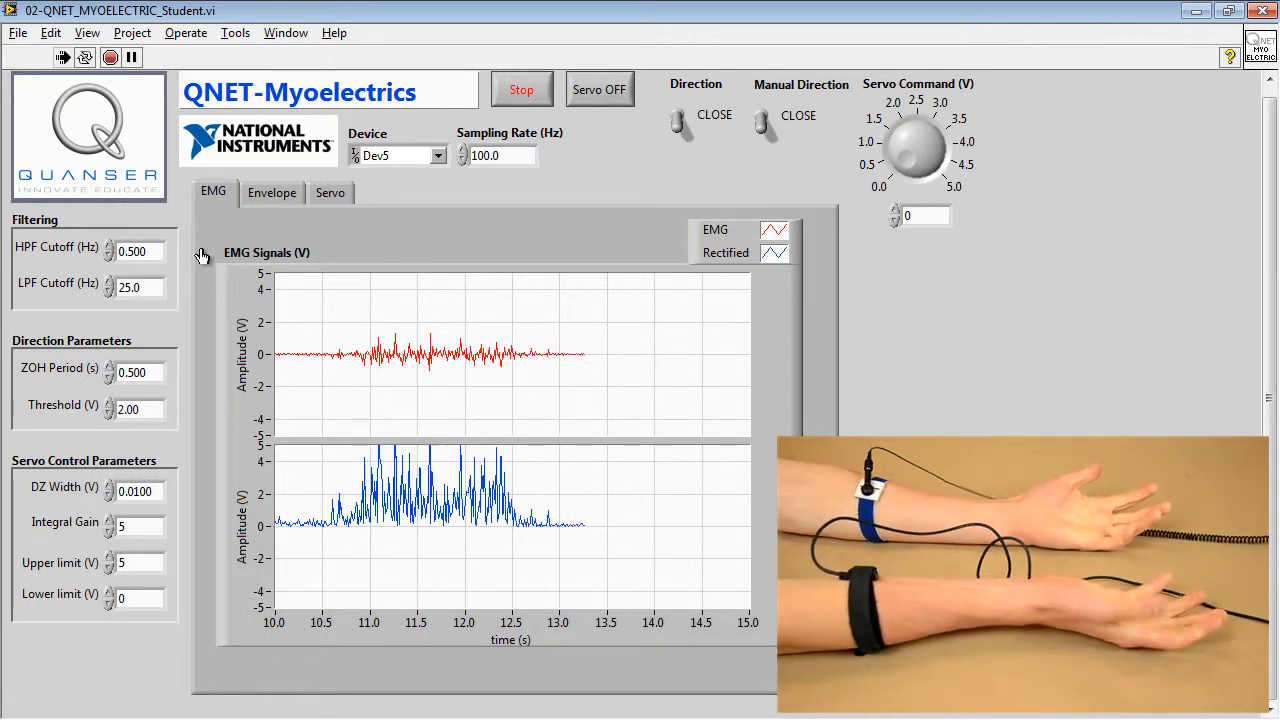
pyautogui.click(271, 192)
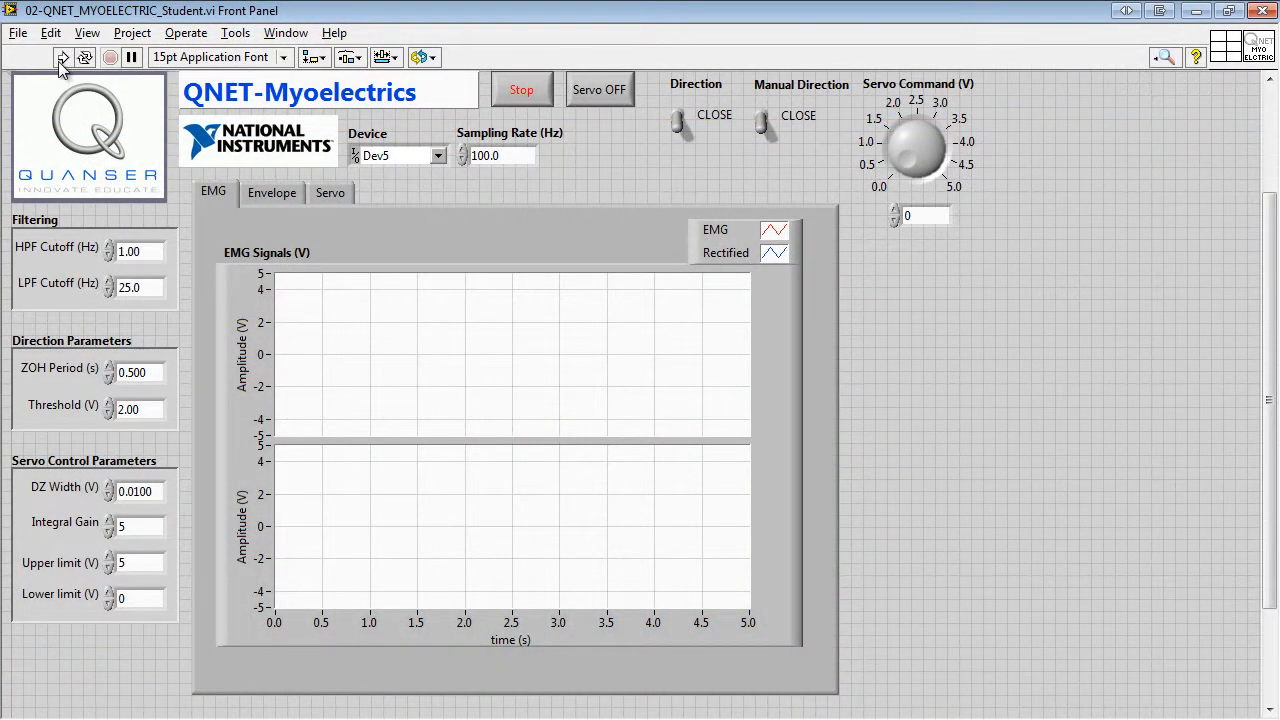
# Run the VI again with 3 Hz low-pass, 0.1 s ZOH, gain 15 and servo on.
pyautogui.click(271, 192)
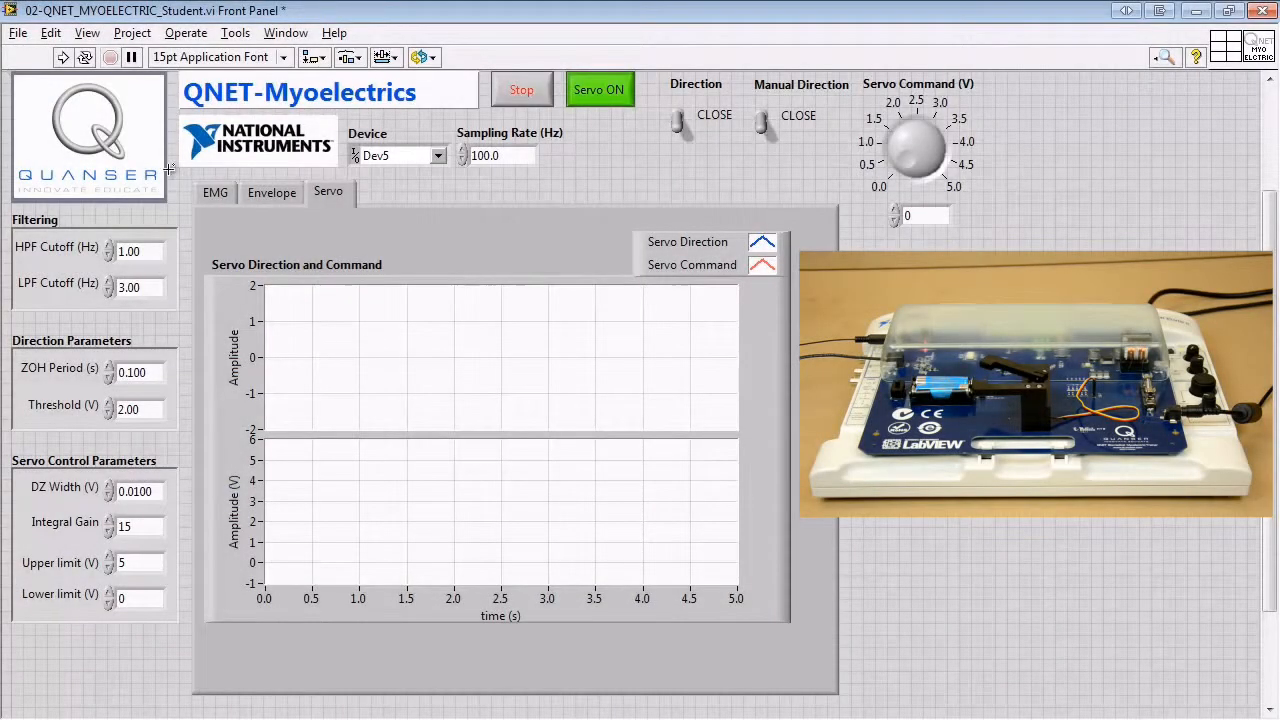
# Run the VI with servo enabled and turn the servo command knob to about 2 V.
pyautogui.click(62, 57)
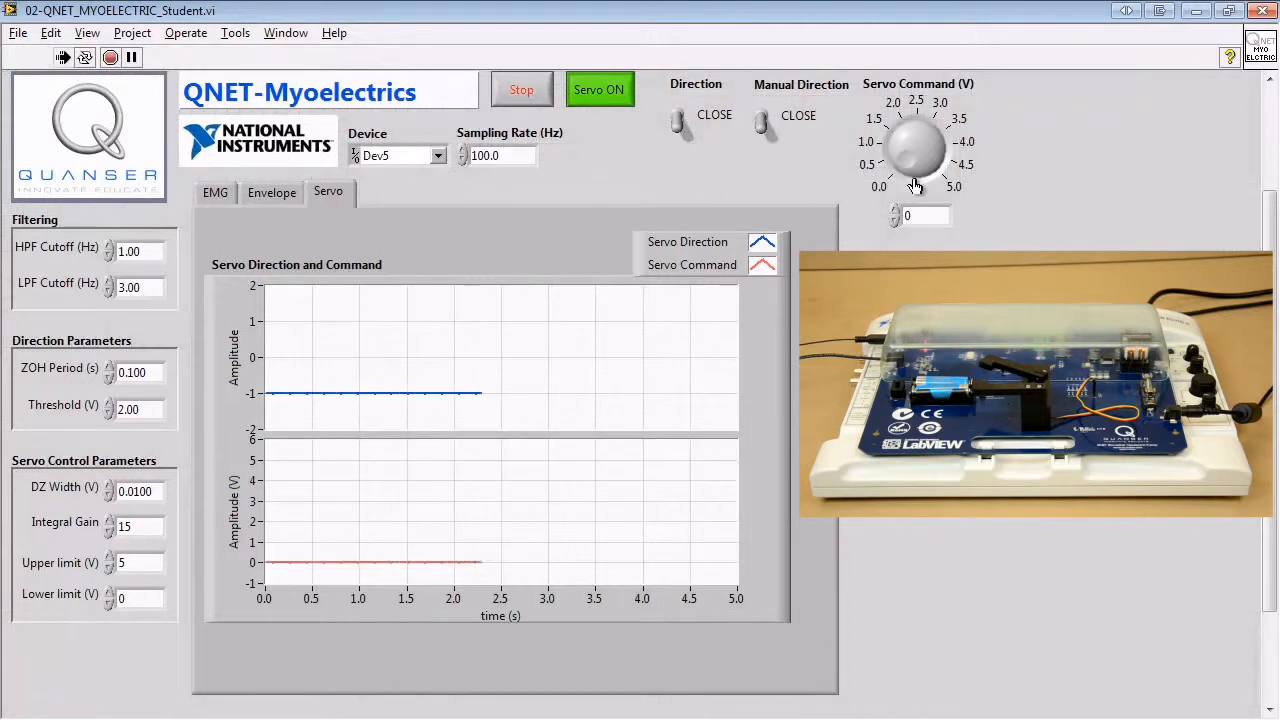
pyautogui.moveTo(915, 155); pyautogui.dragTo(940, 130)
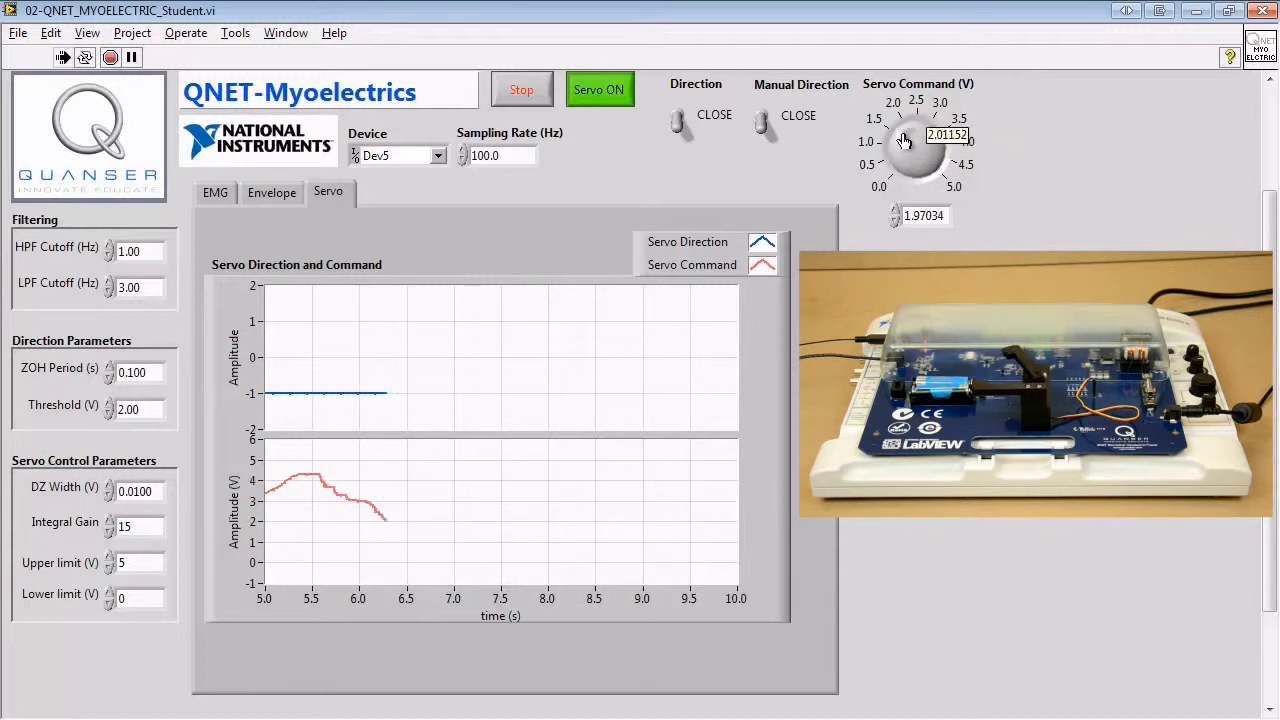
pyautogui.moveTo(900, 140); pyautogui.dragTo(960, 175)
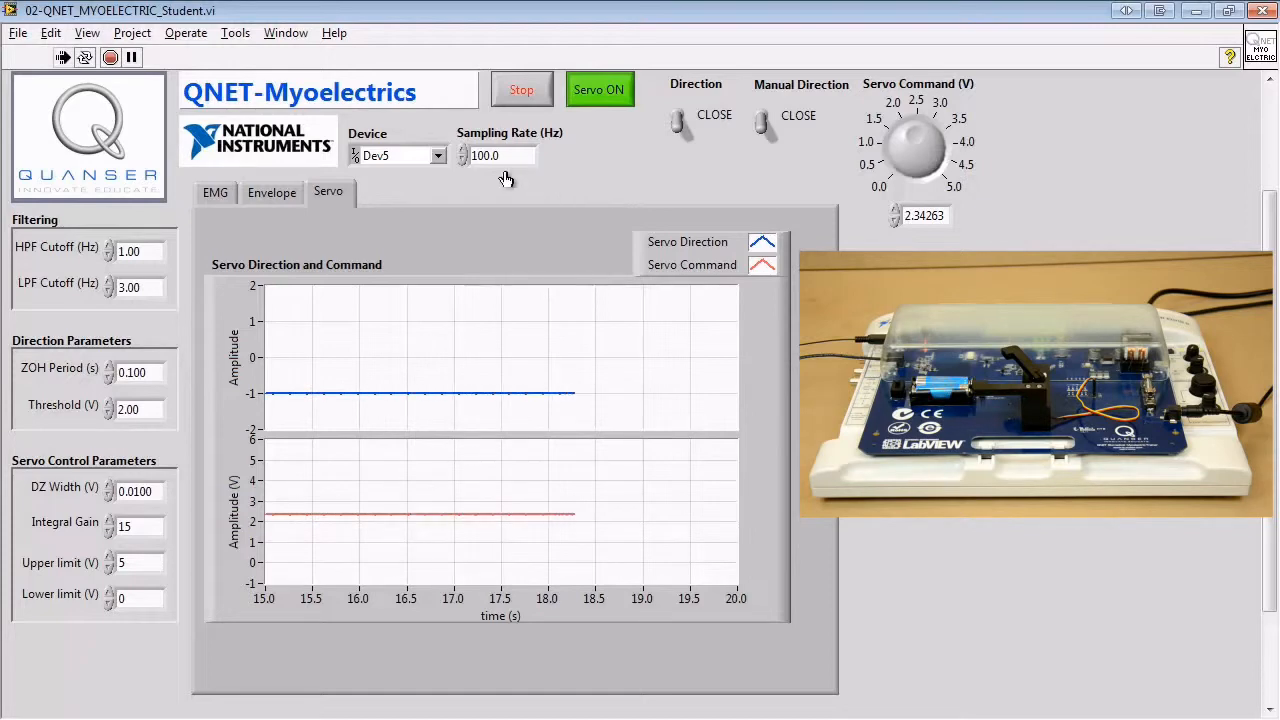
pyautogui.click(285, 32)
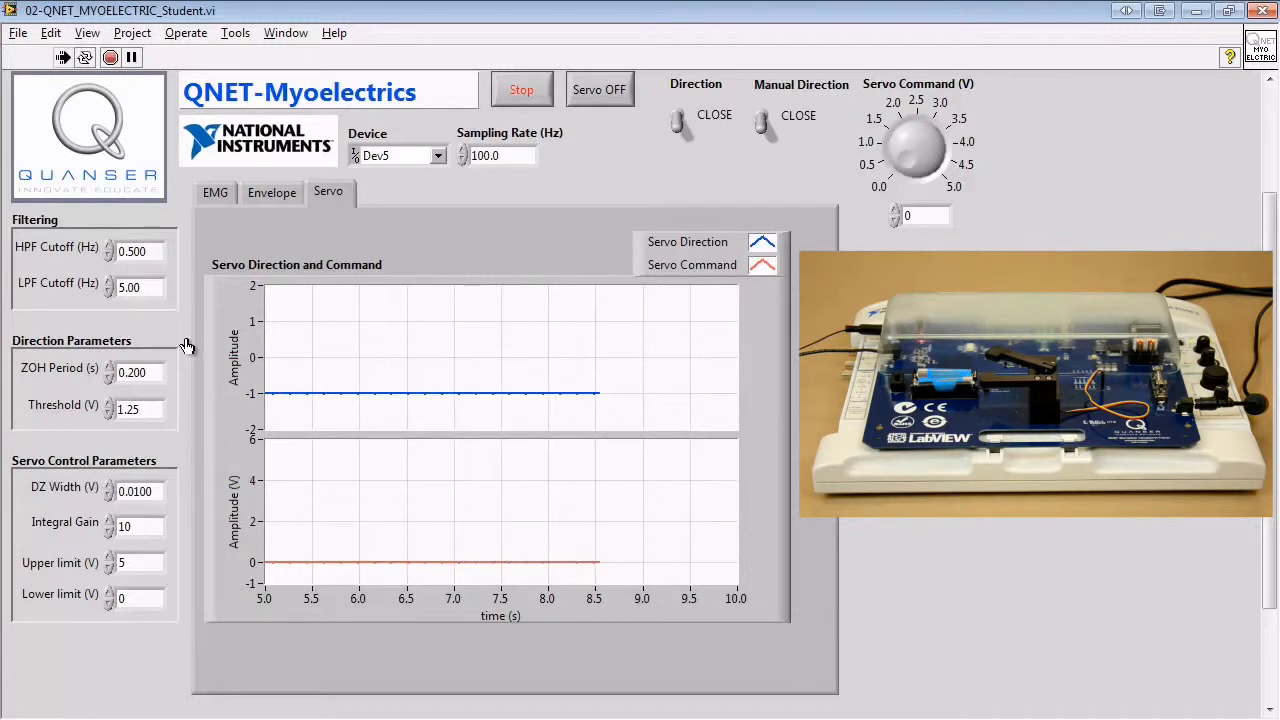
# Toggle the servo on, off and back on with 0.01 V dead zone and gain 10.
pyautogui.click(599, 89)
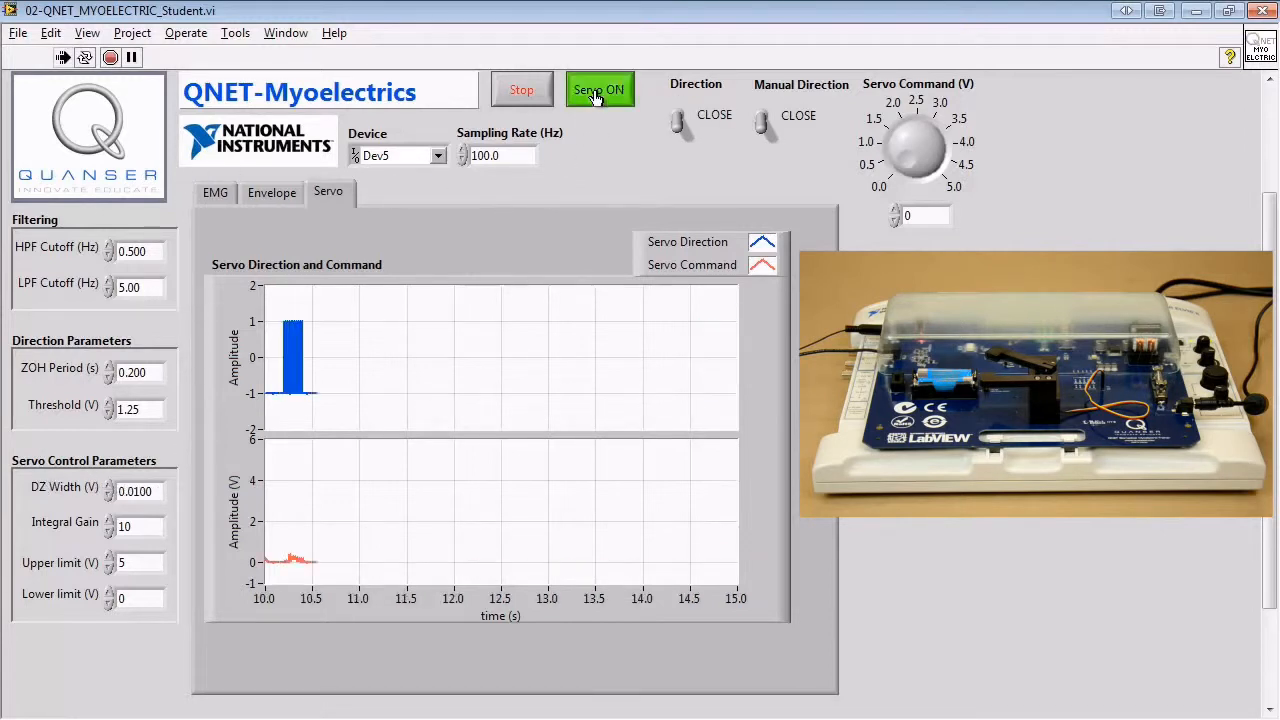
pyautogui.click(599, 89)
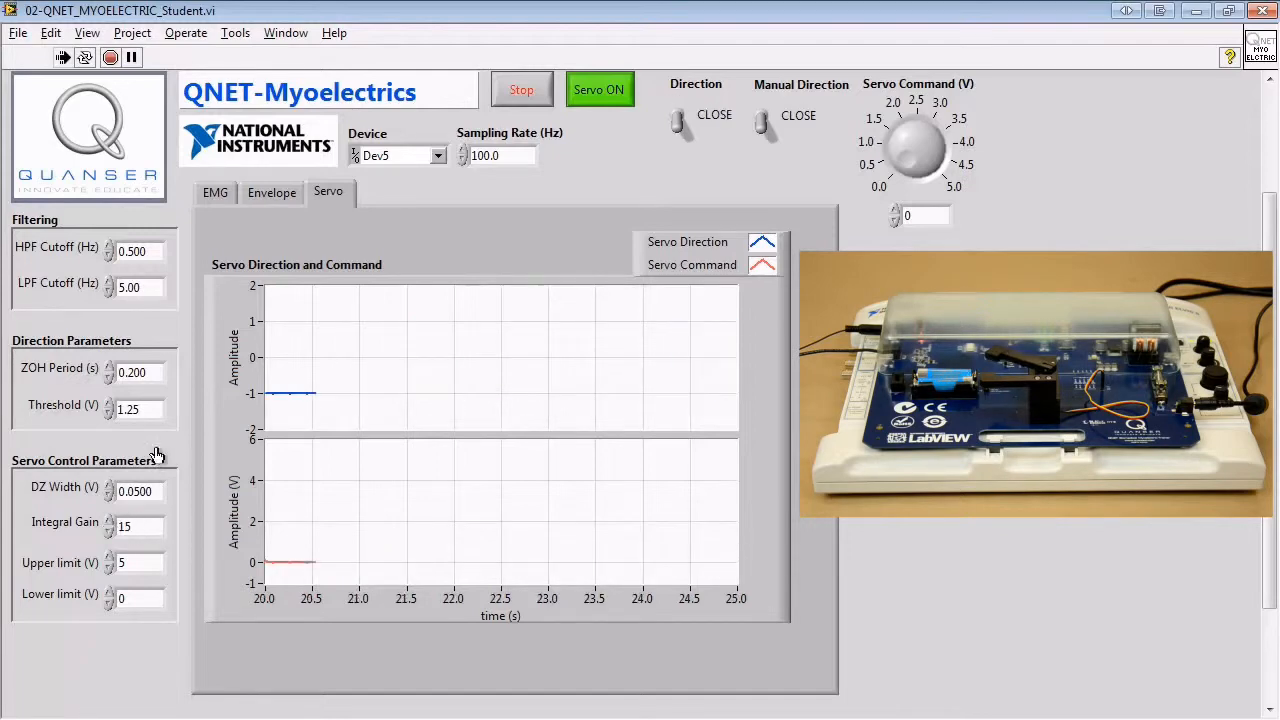
pyautogui.click(599, 89)
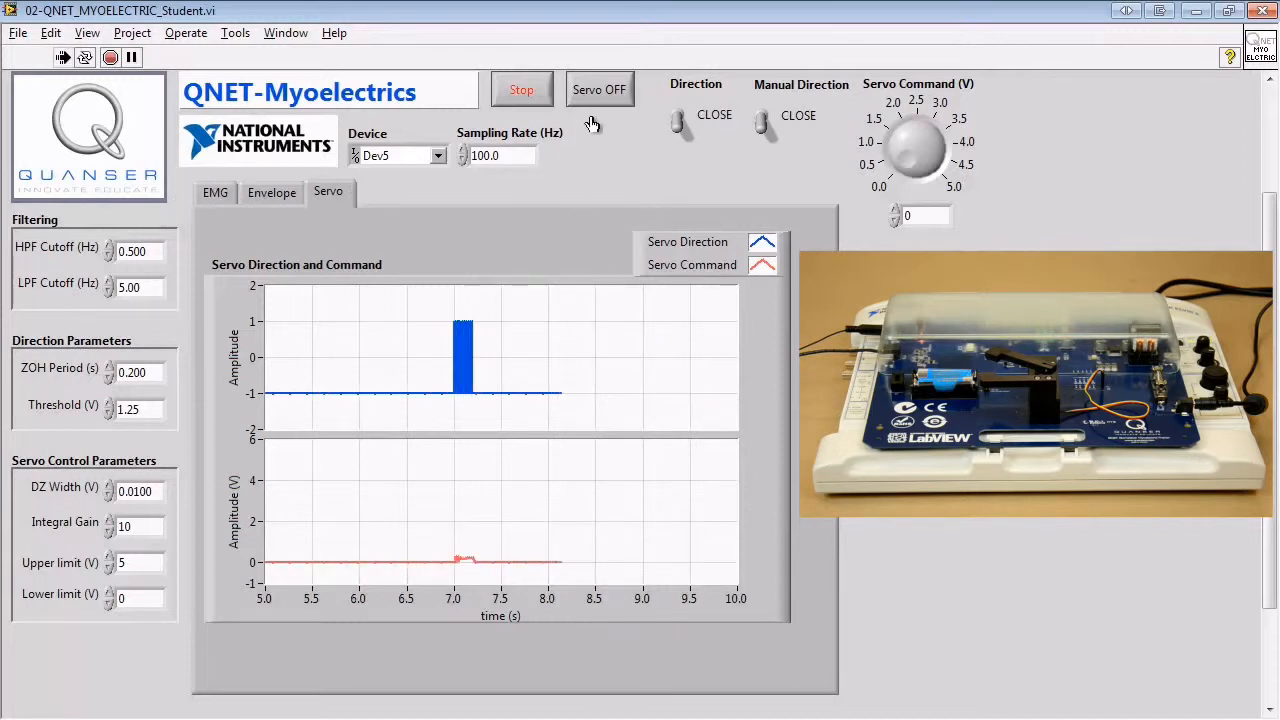
pyautogui.click(599, 89)
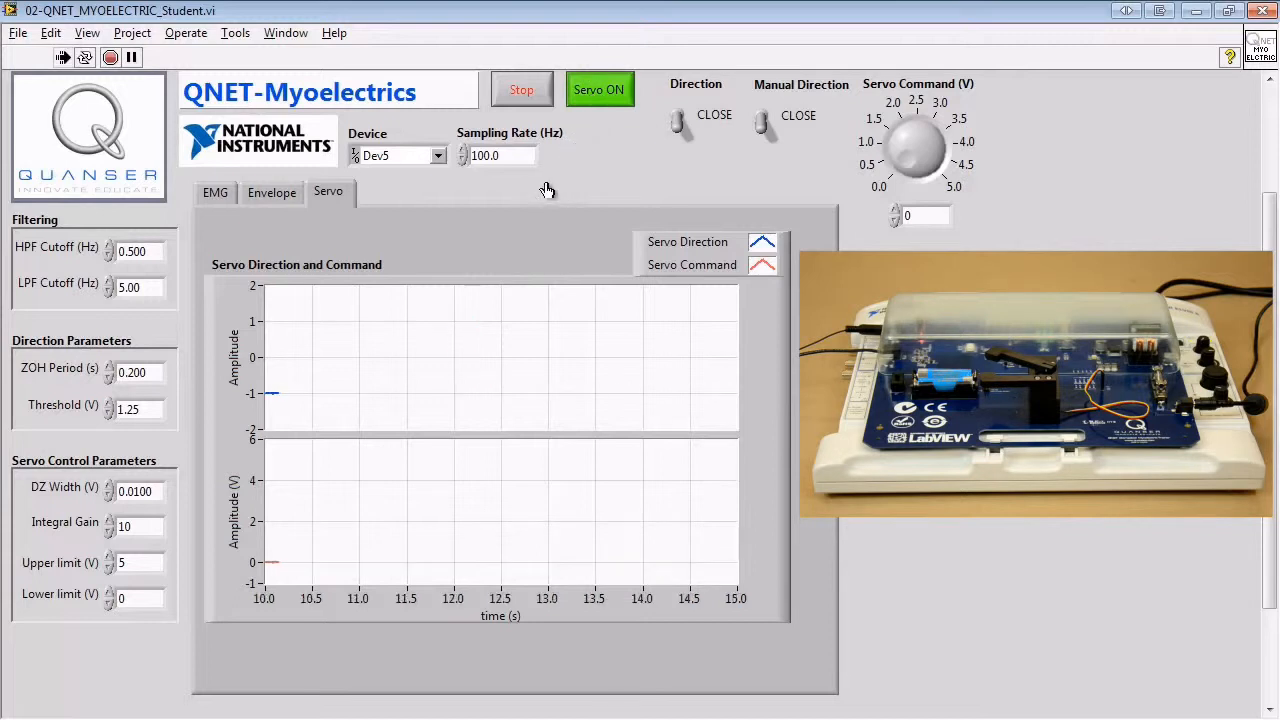